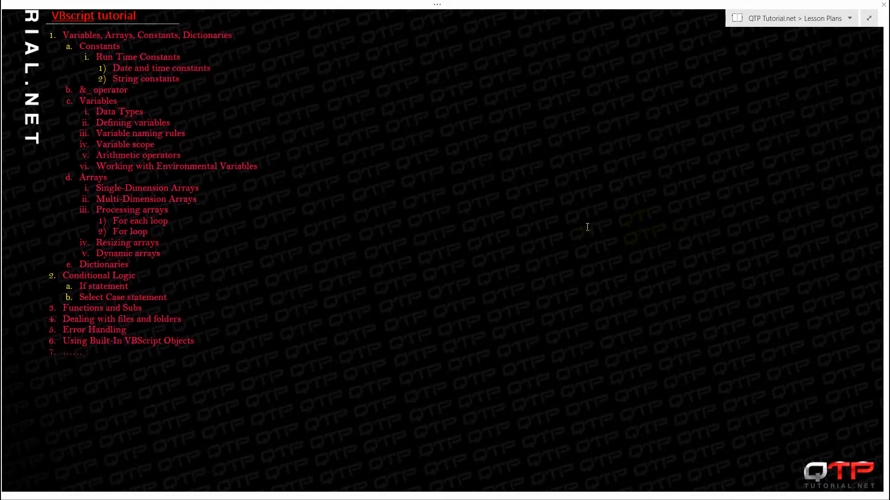
mouse_move(510, 214)
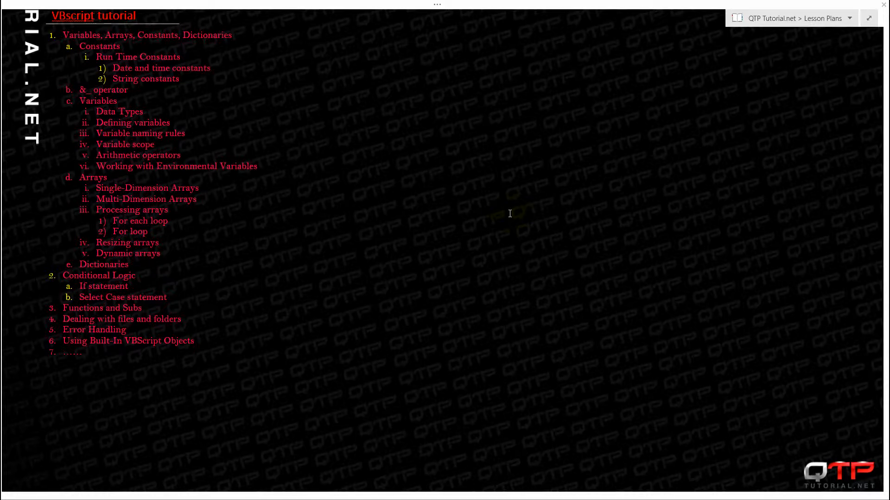
mouse_move(494, 221)
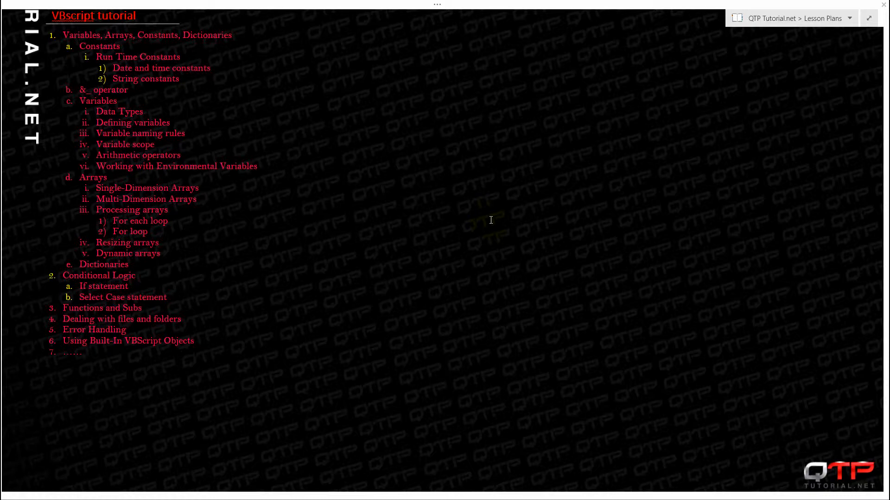
mouse_move(437, 211)
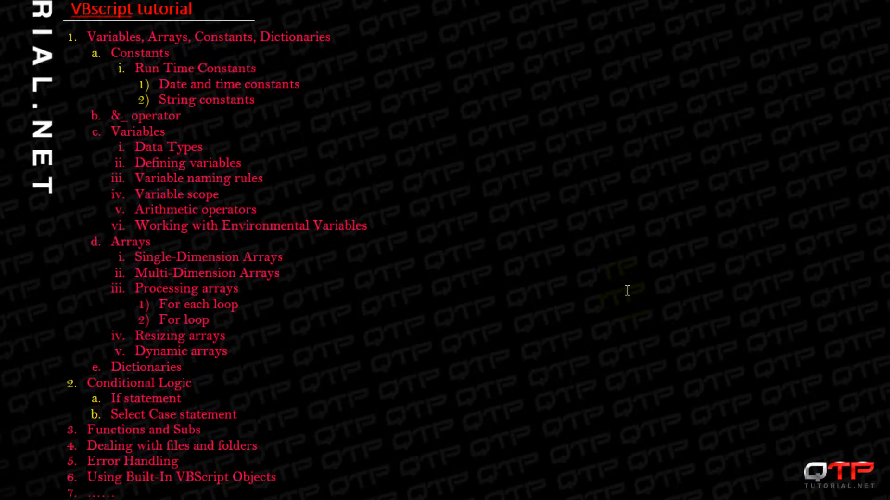
Step: Highlight the word 'Variables' under item 1 of the VBScript outline to mark it for discussion
double_click(138, 383)
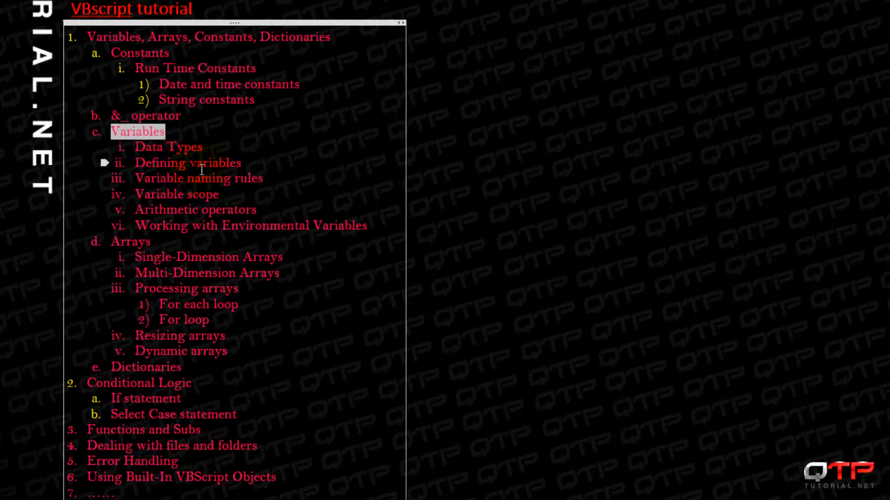
mouse_move(217, 163)
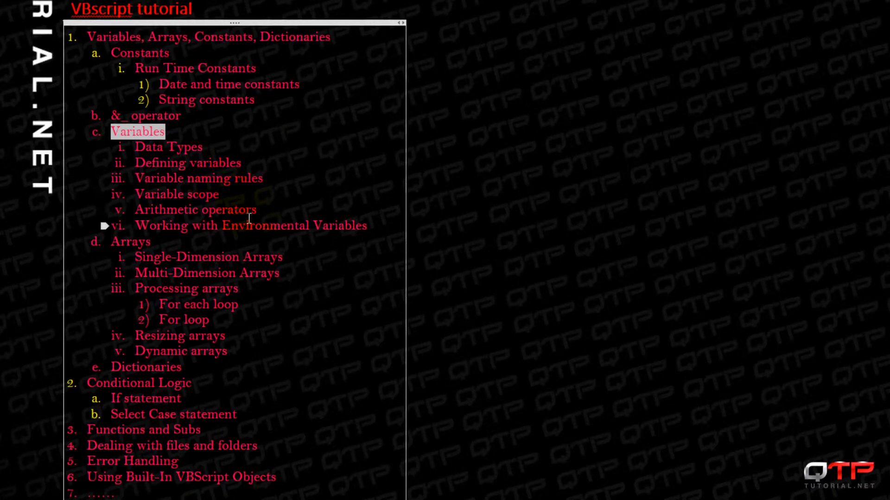
mouse_move(423, 282)
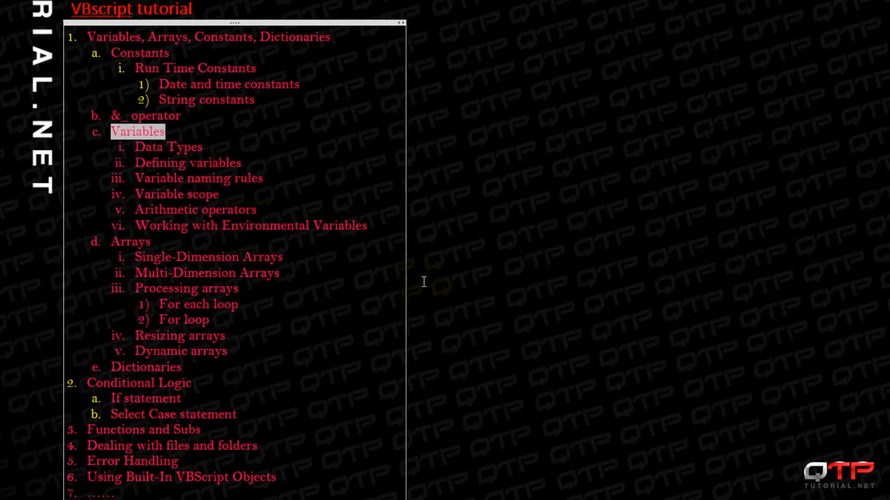
mouse_move(136, 225)
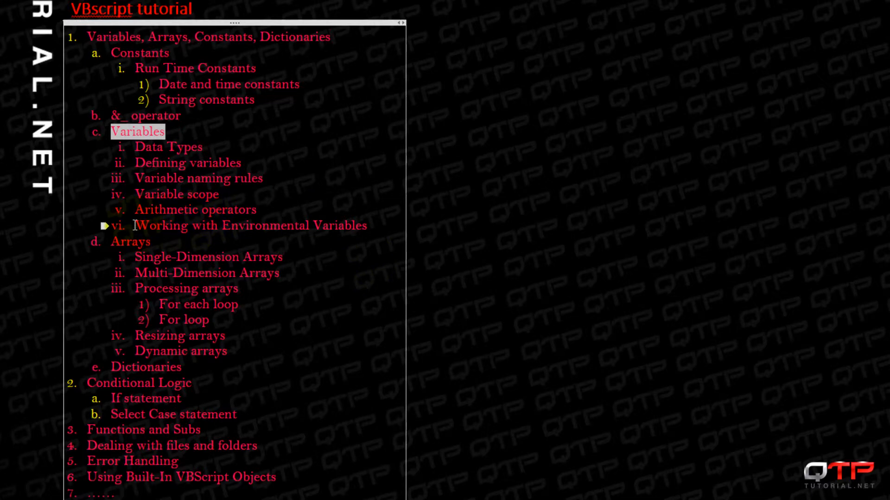
double_click(249, 225)
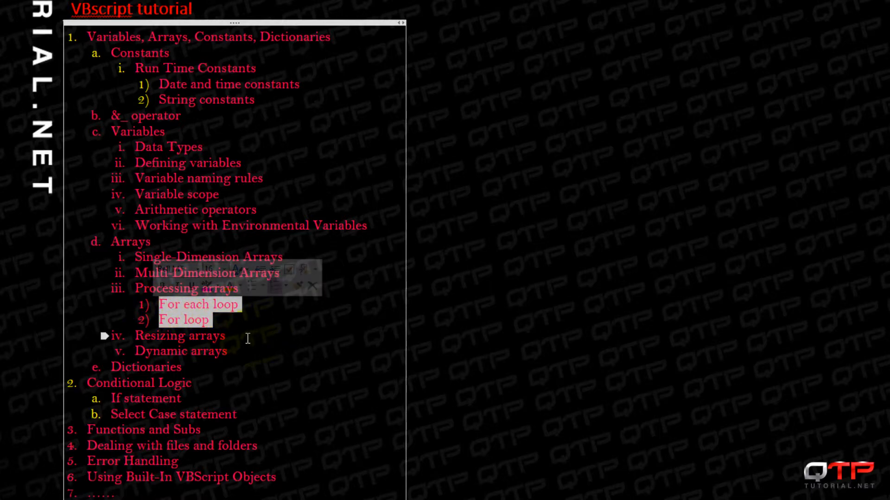
click(244, 342)
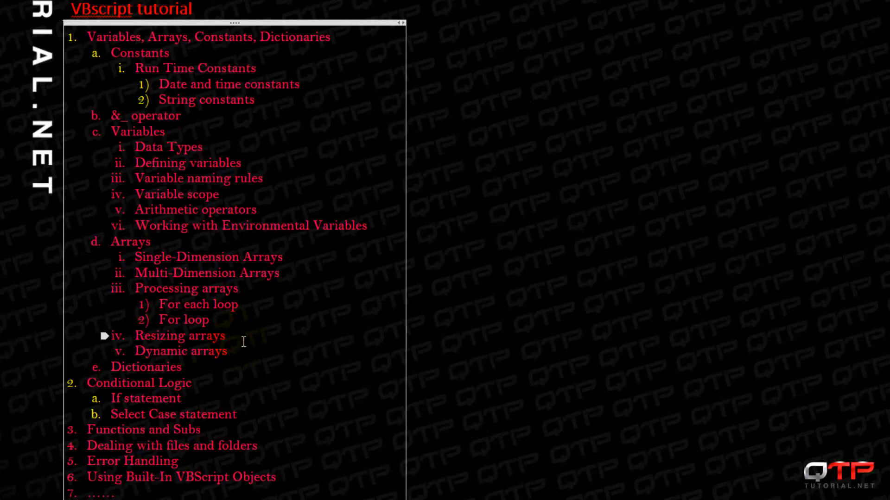
mouse_move(233, 355)
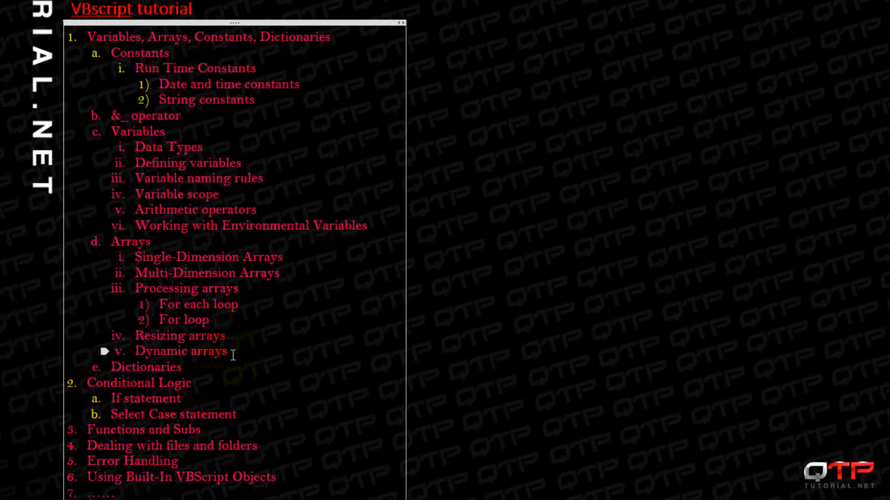